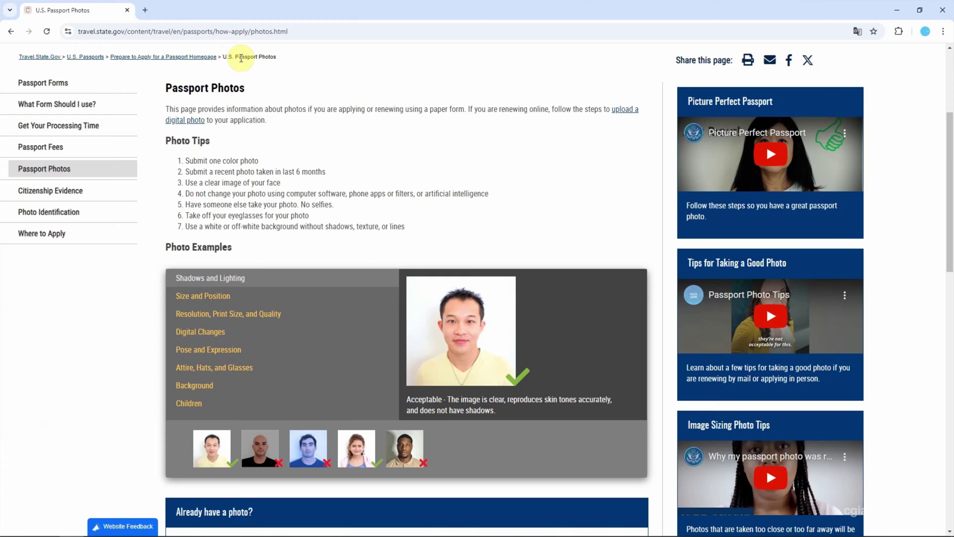
{"action": "mouse_move", "coordinate": [195, 256]}
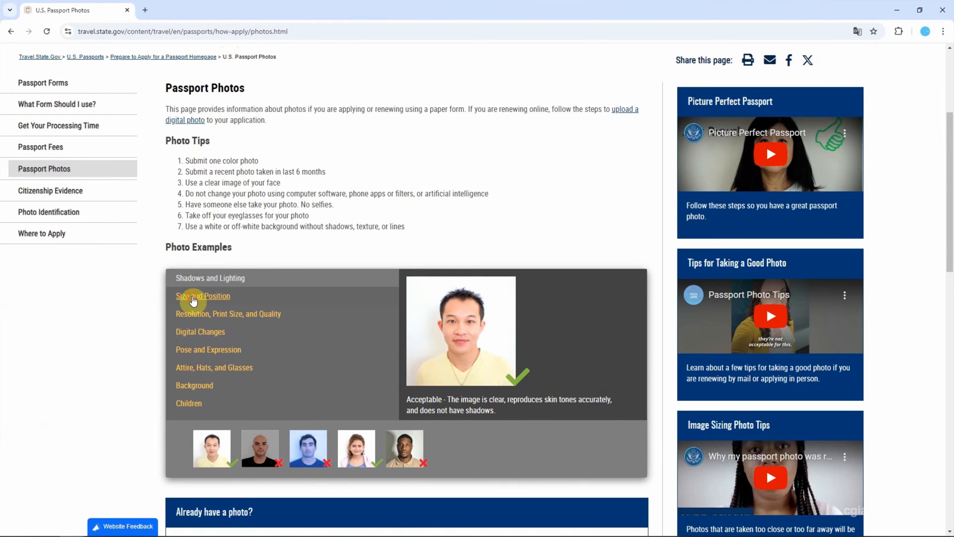
Show the Size and Position photo example and highlight the 2 x 2 inch size tip.
{"action": "left_click", "coordinate": [194, 296]}
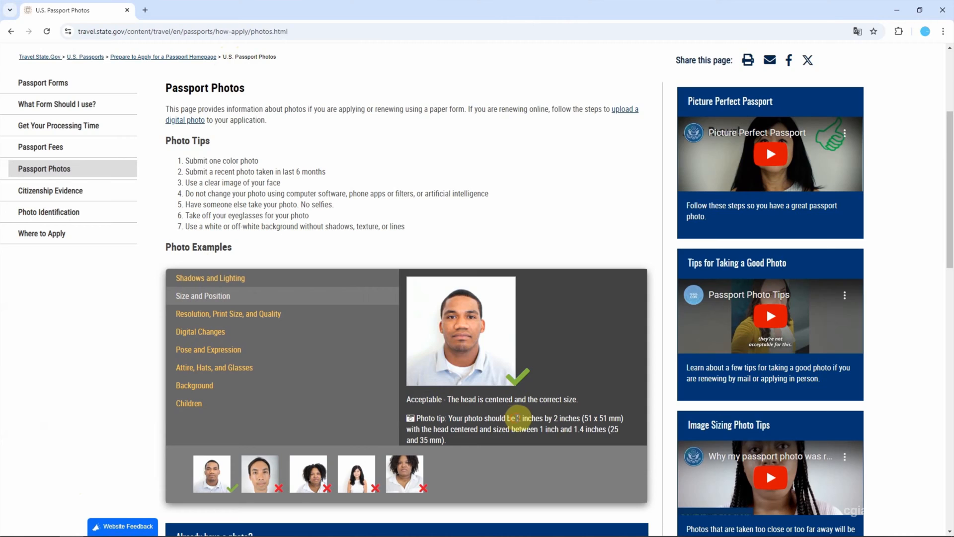
{"action": "left_click_drag", "start_coordinate": [516, 418], "coordinate": [579, 418]}
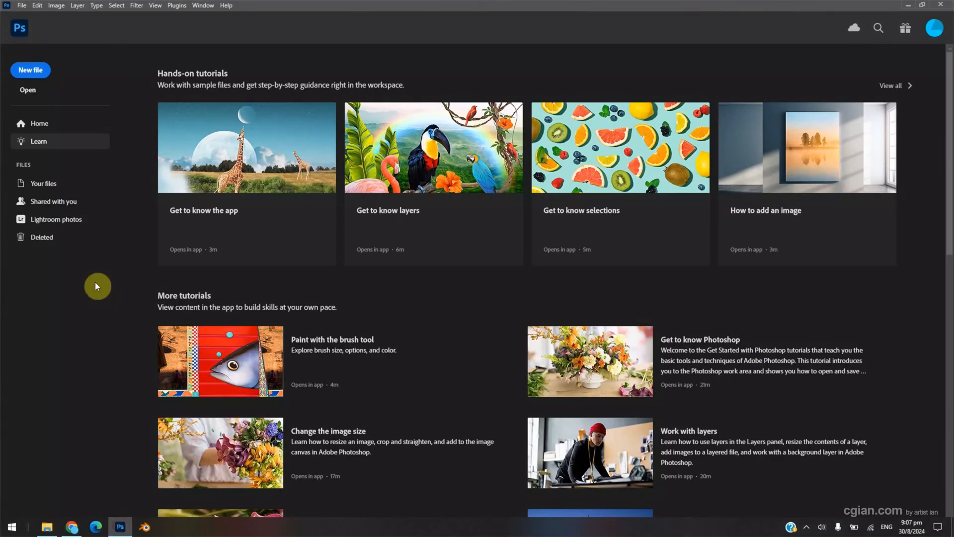
Start a new Photo-preset document sized 2 × 2 inches.
{"action": "left_click", "coordinate": [22, 5]}
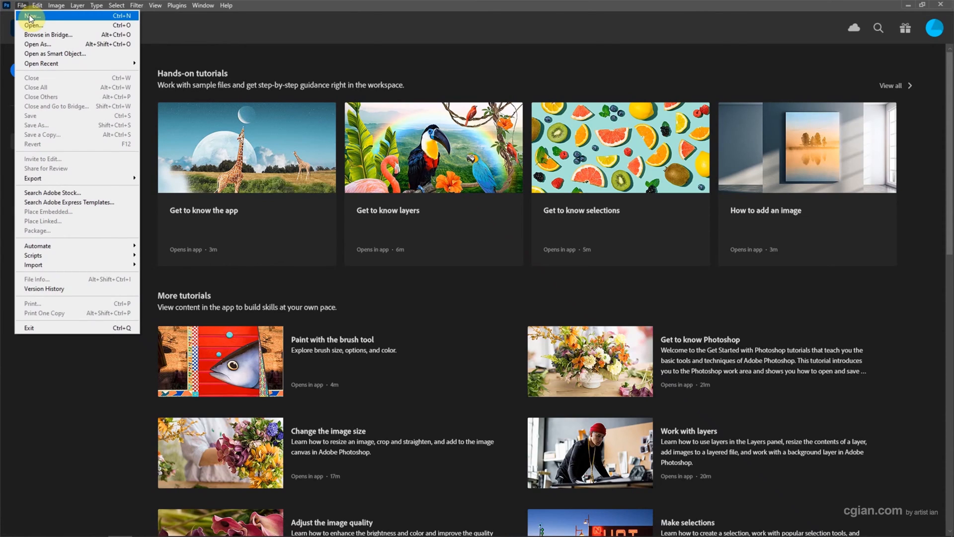
{"action": "left_click", "coordinate": [30, 16]}
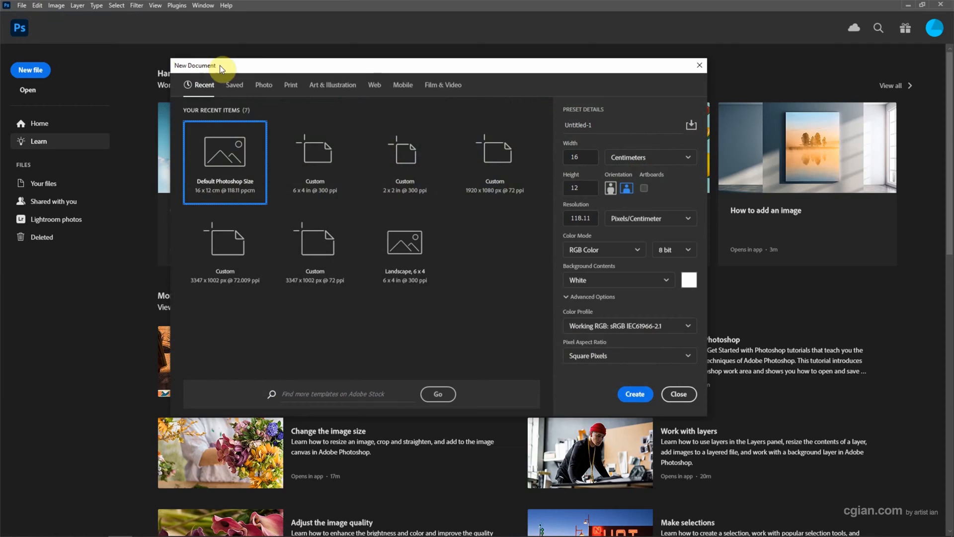
{"action": "left_click", "coordinate": [264, 86]}
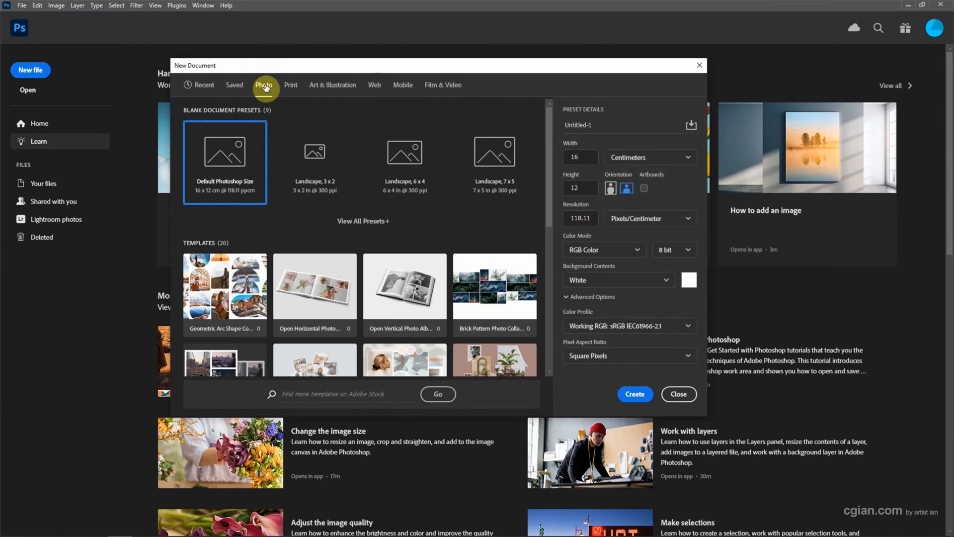
{"action": "mouse_move", "coordinate": [226, 177]}
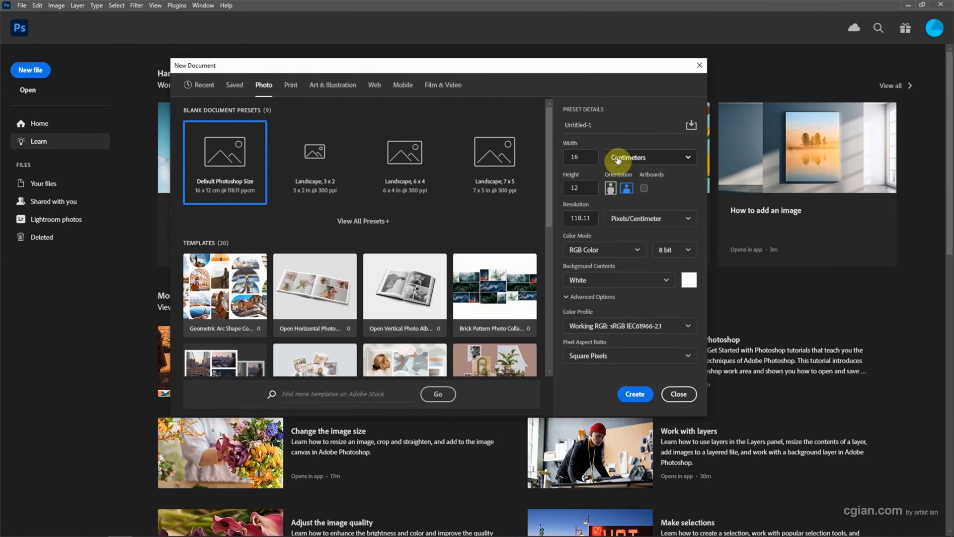
{"action": "left_click", "coordinate": [650, 157]}
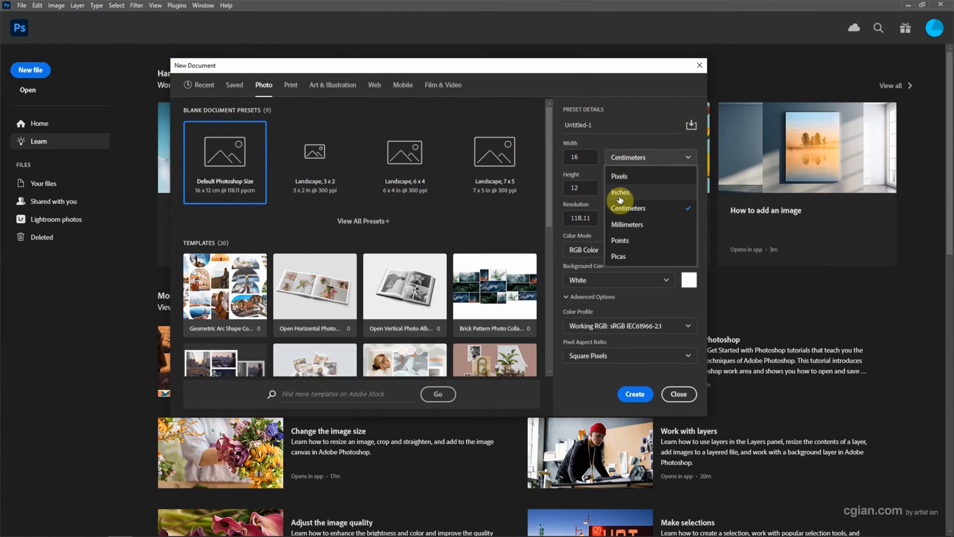
{"action": "left_click", "coordinate": [620, 192]}
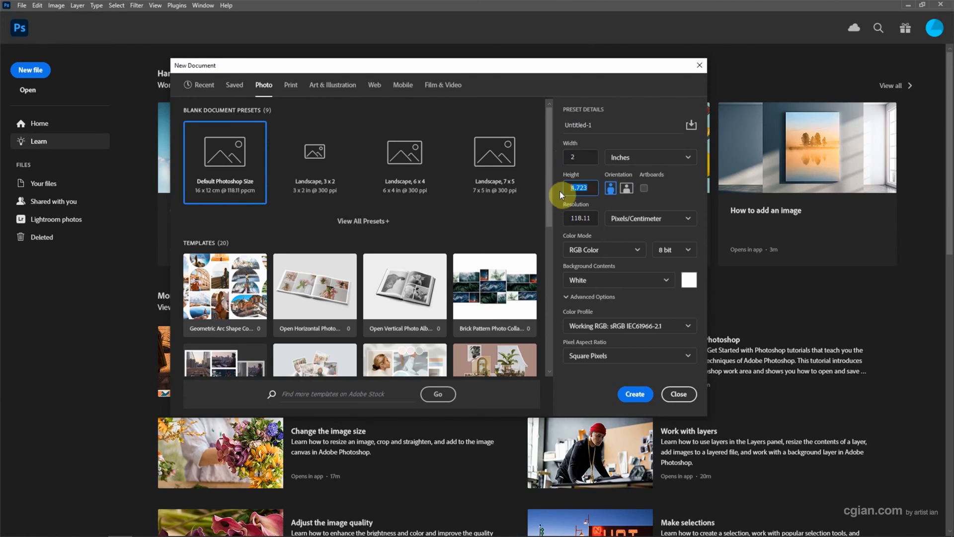
{"action": "type", "text": "2"}
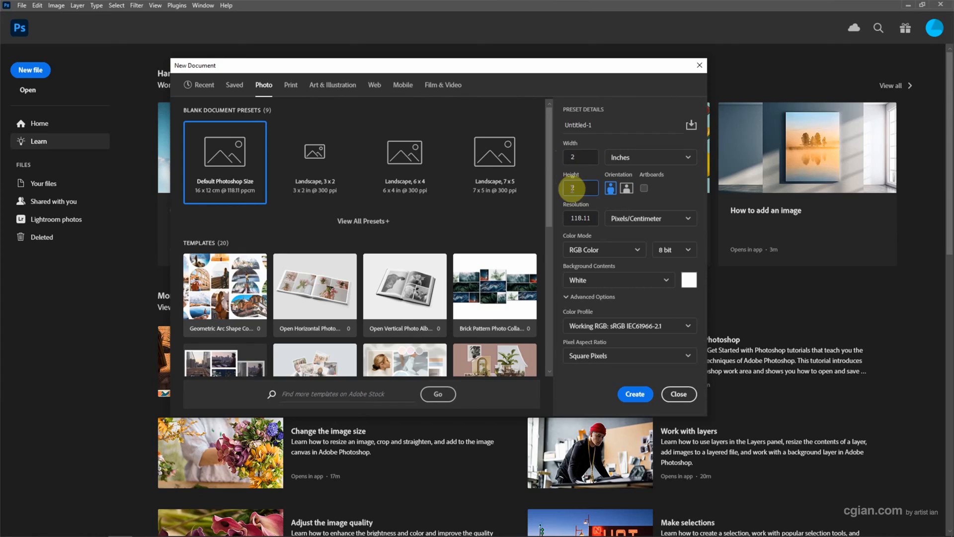
Set resolution to 300 Pixels/Inch with Don't Color Manage and create the document.
{"action": "left_click", "coordinate": [650, 218]}
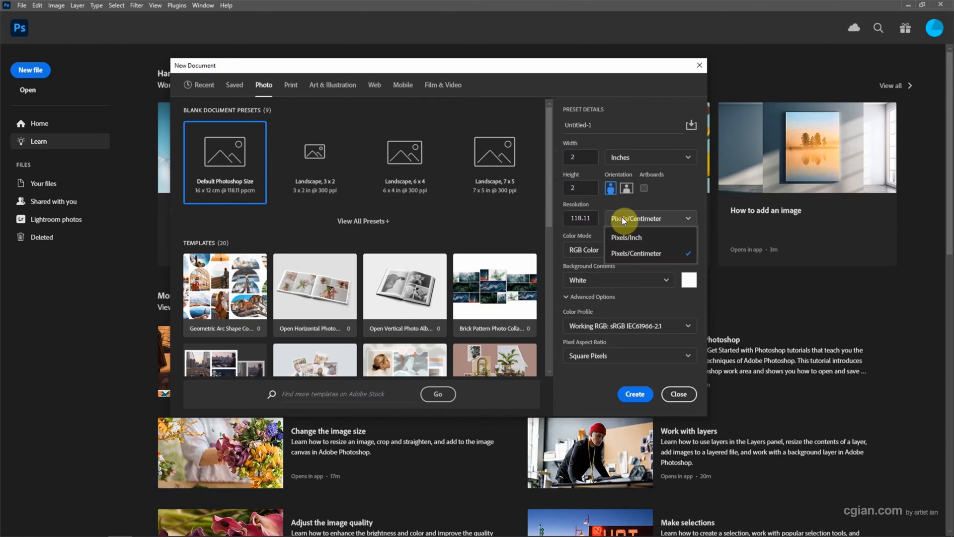
{"action": "left_click", "coordinate": [626, 237]}
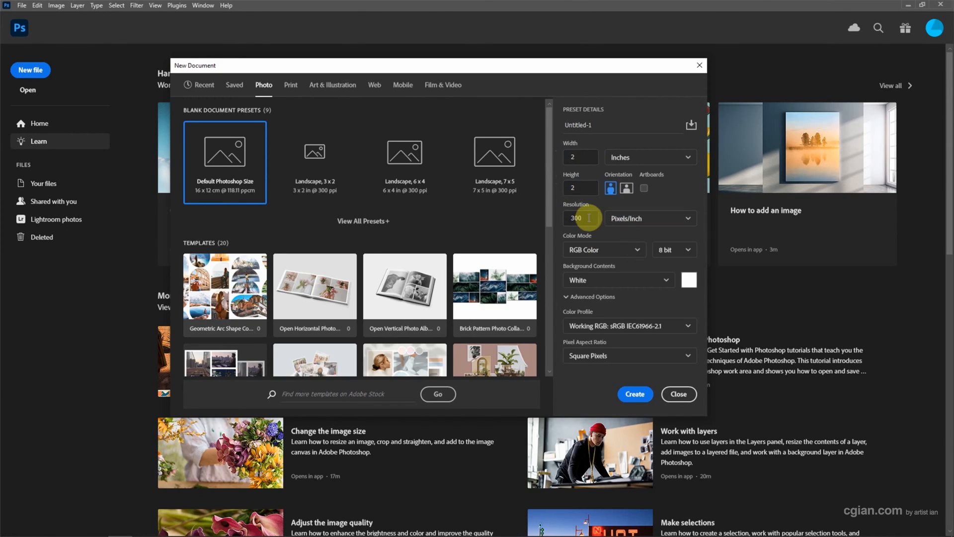
{"action": "triple_click", "coordinate": [577, 217]}
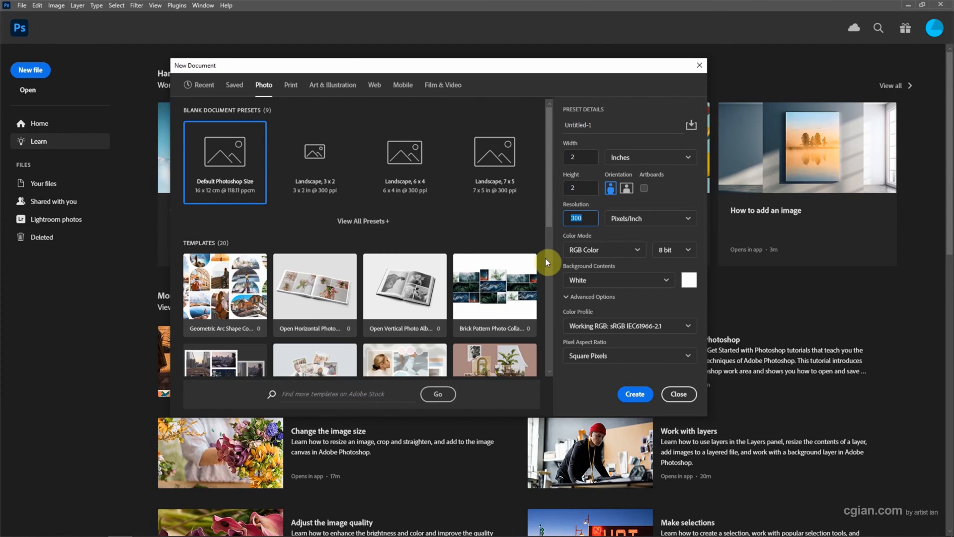
{"action": "left_click", "coordinate": [629, 325]}
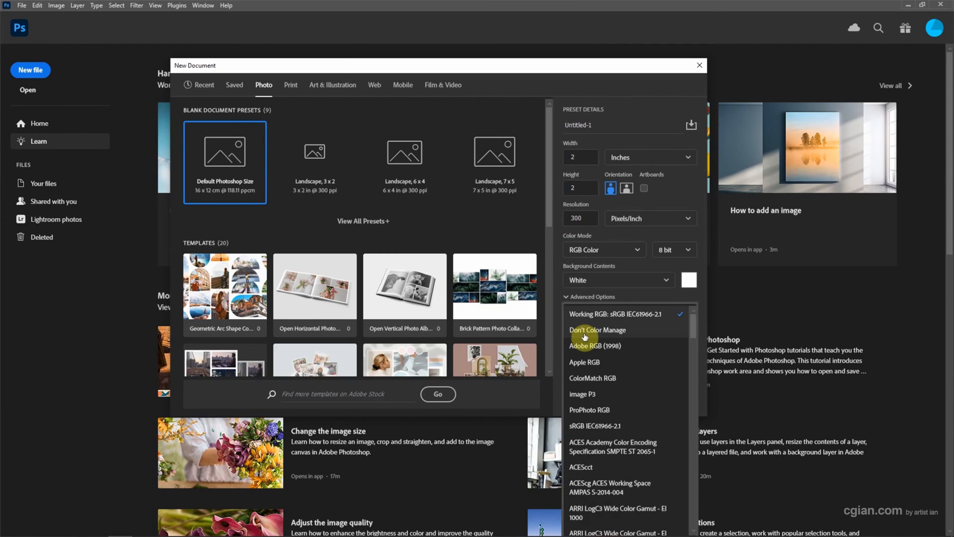
{"action": "left_click", "coordinate": [597, 330]}
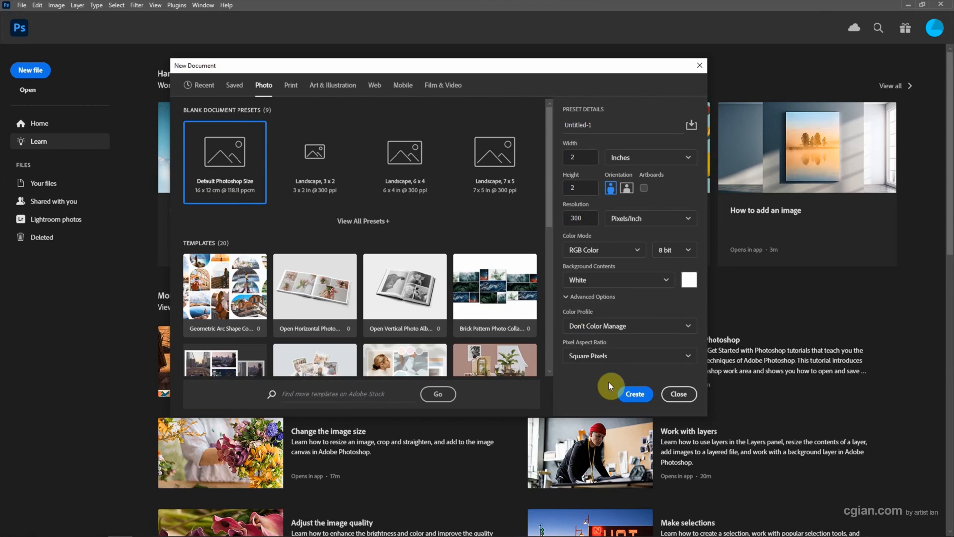
{"action": "left_click", "coordinate": [636, 393]}
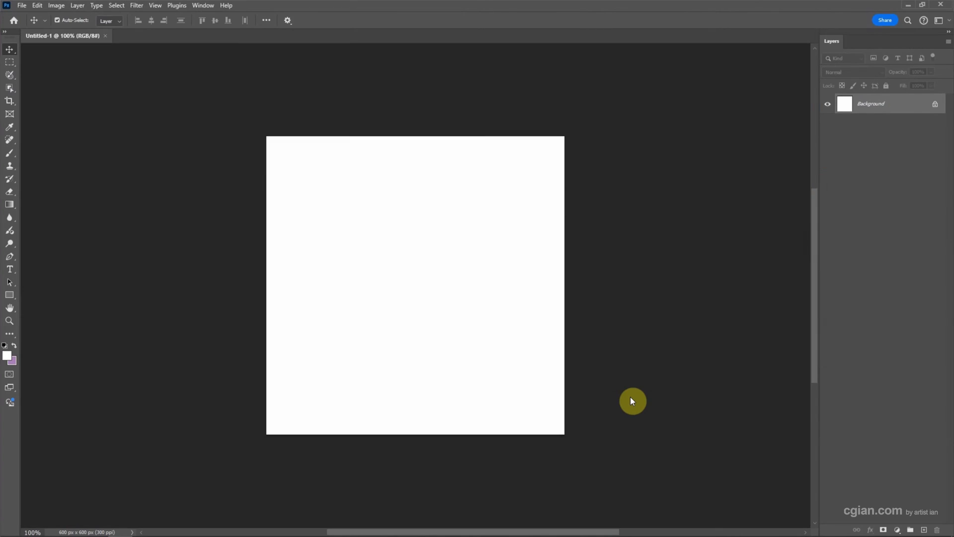
{"action": "mouse_move", "coordinate": [629, 392]}
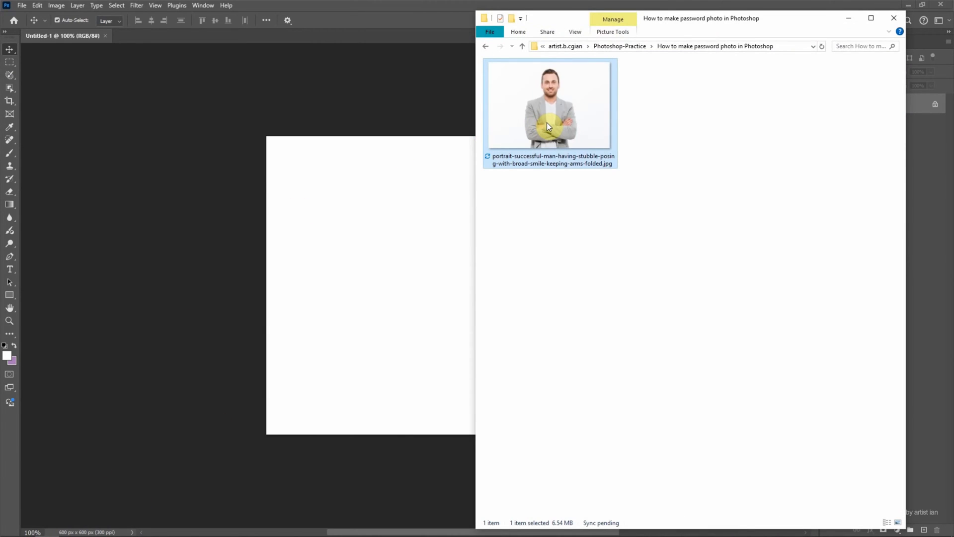
{"action": "mouse_move", "coordinate": [548, 126]}
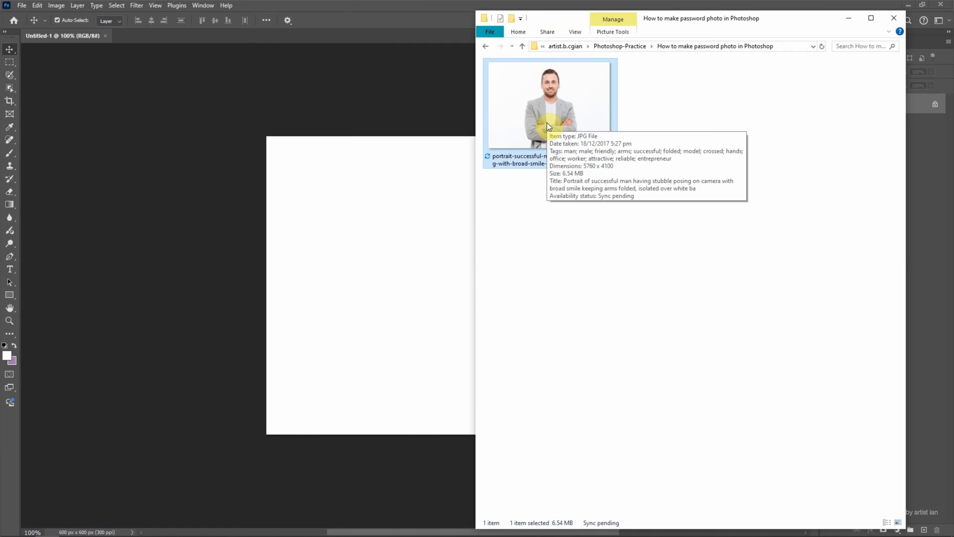
Place the man's portrait JPG onto the canvas and scale it so head and shoulders fill the square.
{"action": "left_click_drag", "start_coordinate": [548, 103], "coordinate": [332, 167]}
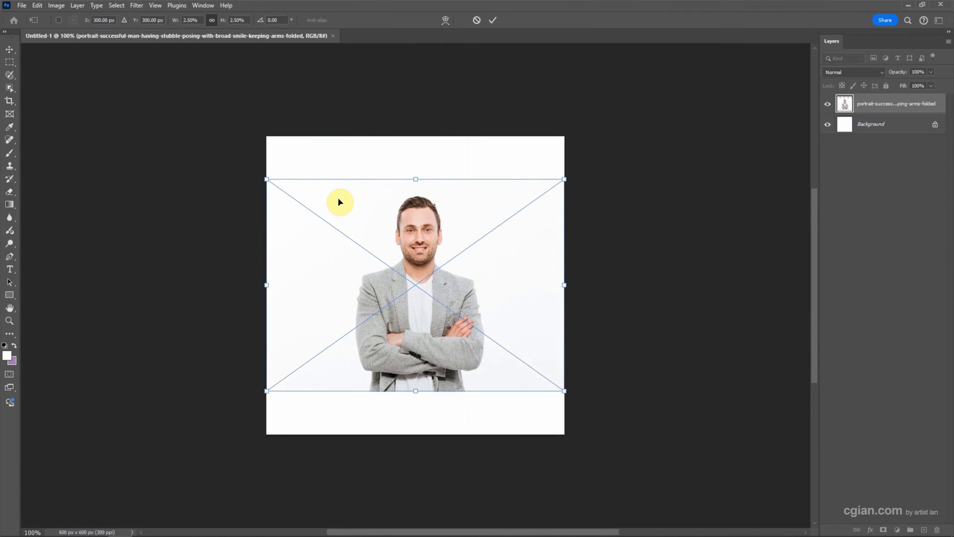
{"action": "left_click_drag", "start_coordinate": [267, 179], "coordinate": [257, 173]}
{"action": "type", "text": "7"}
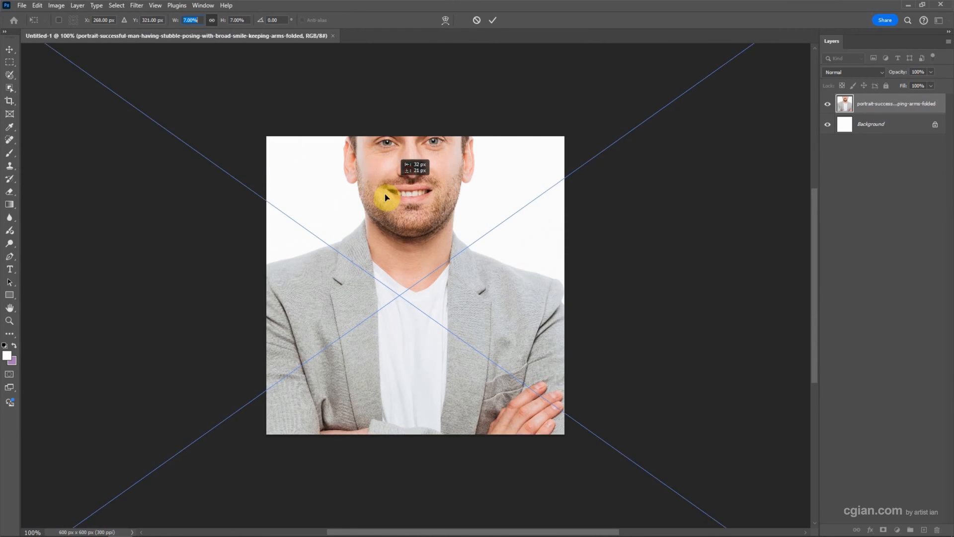
{"action": "left_click_drag", "start_coordinate": [386, 197], "coordinate": [405, 302]}
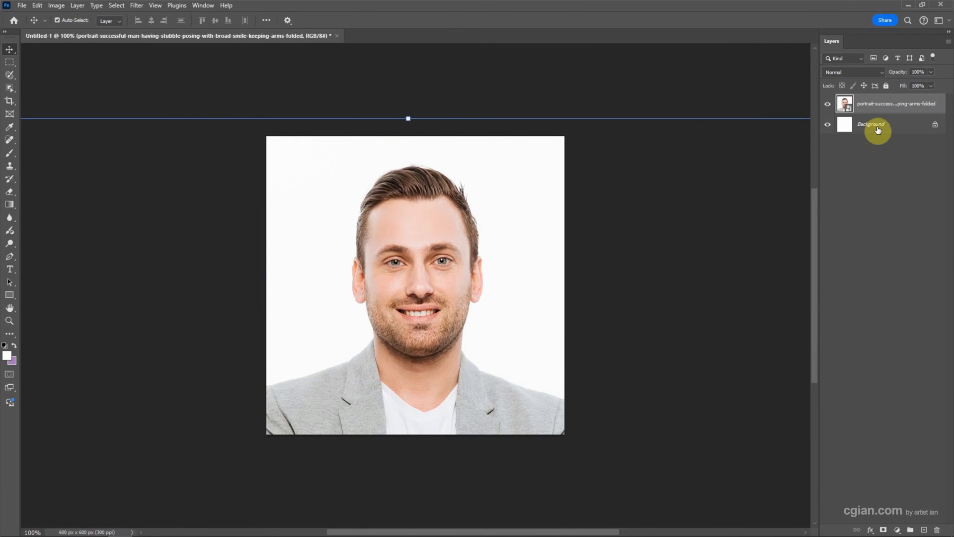
Flatten the portrait and white background into a single Background layer.
{"action": "right_click", "coordinate": [872, 125]}
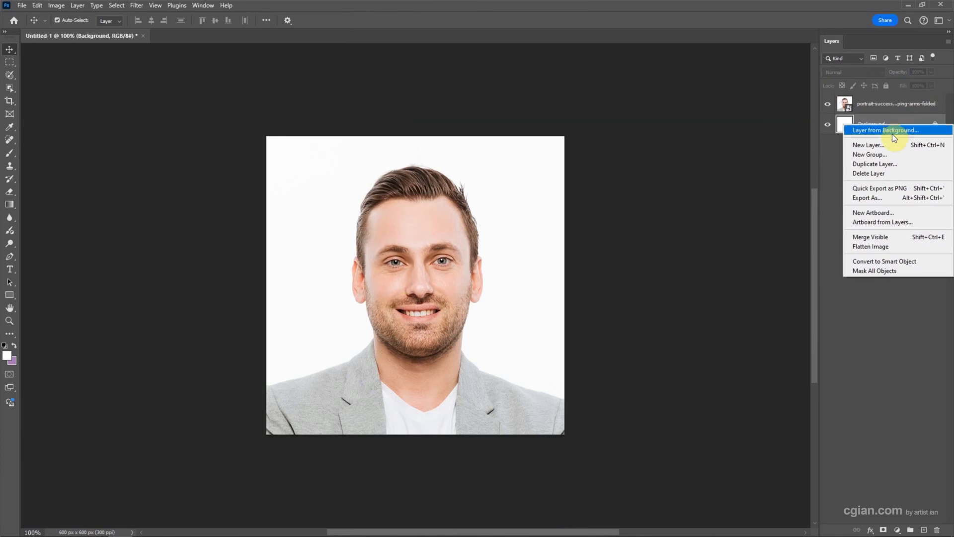
{"action": "mouse_move", "coordinate": [867, 251]}
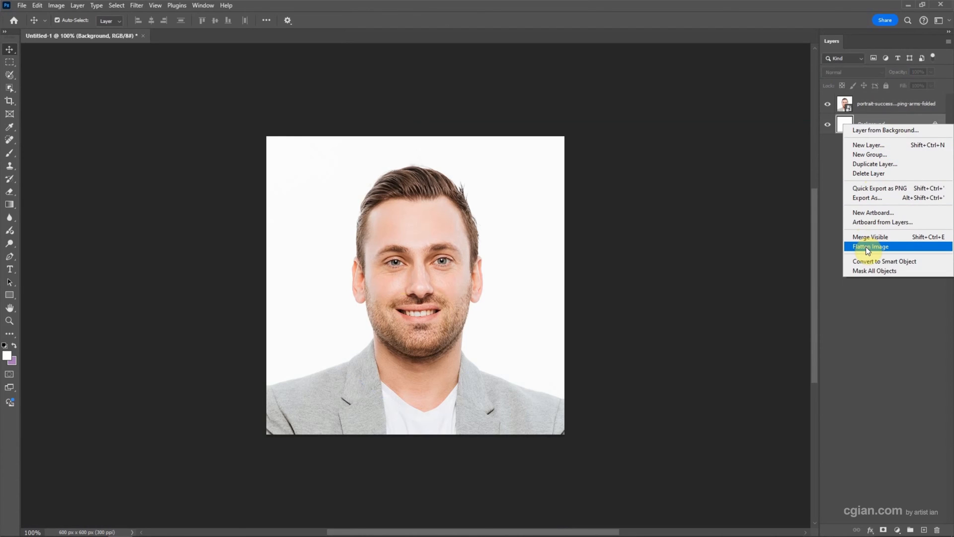
{"action": "left_click", "coordinate": [869, 246]}
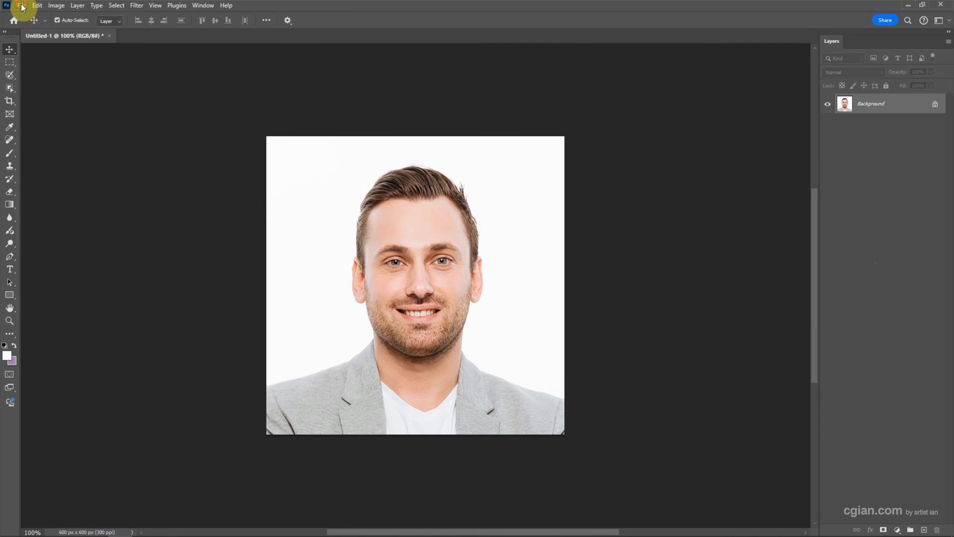
Create a Landscape 6x4 Photo-preset document named 4R size at 300 ppi.
{"action": "left_click", "coordinate": [24, 5]}
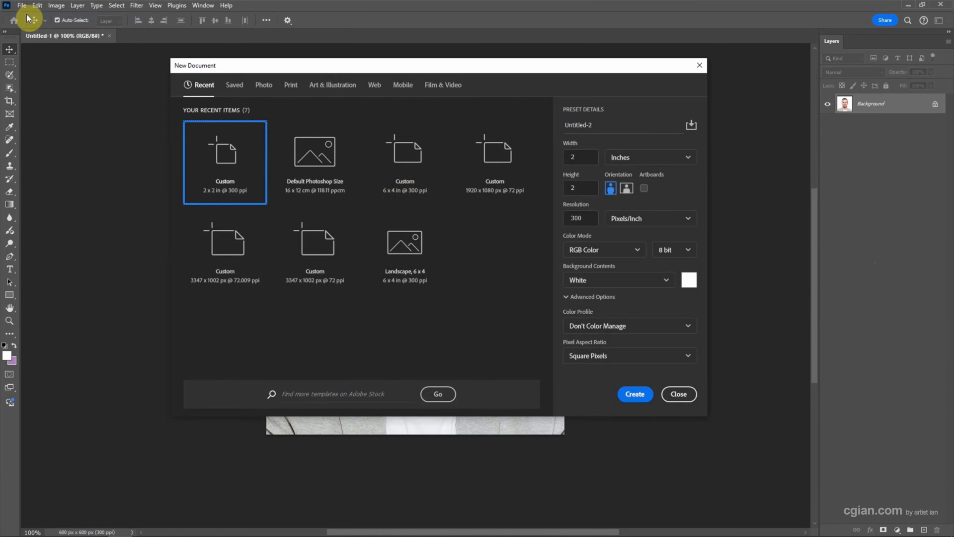
{"action": "mouse_move", "coordinate": [262, 90]}
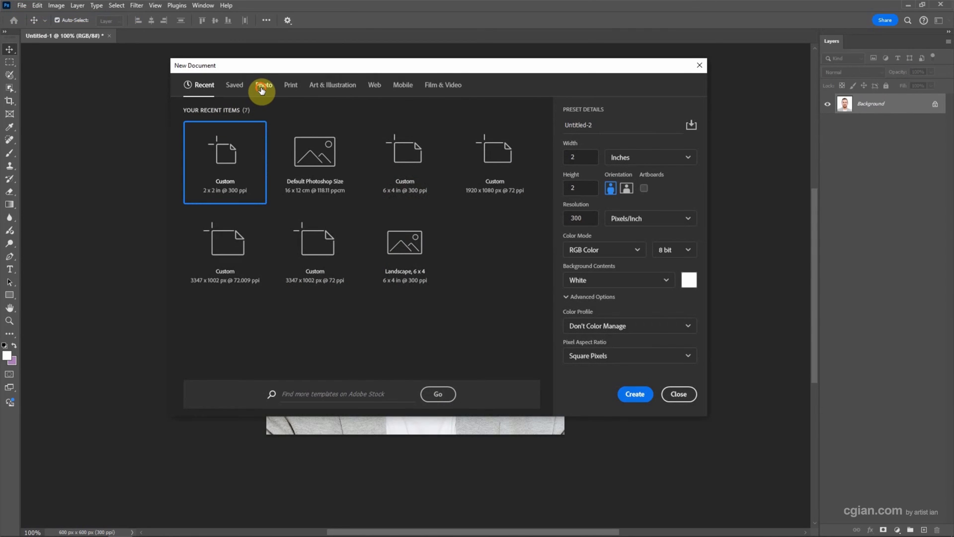
{"action": "left_click", "coordinate": [263, 86]}
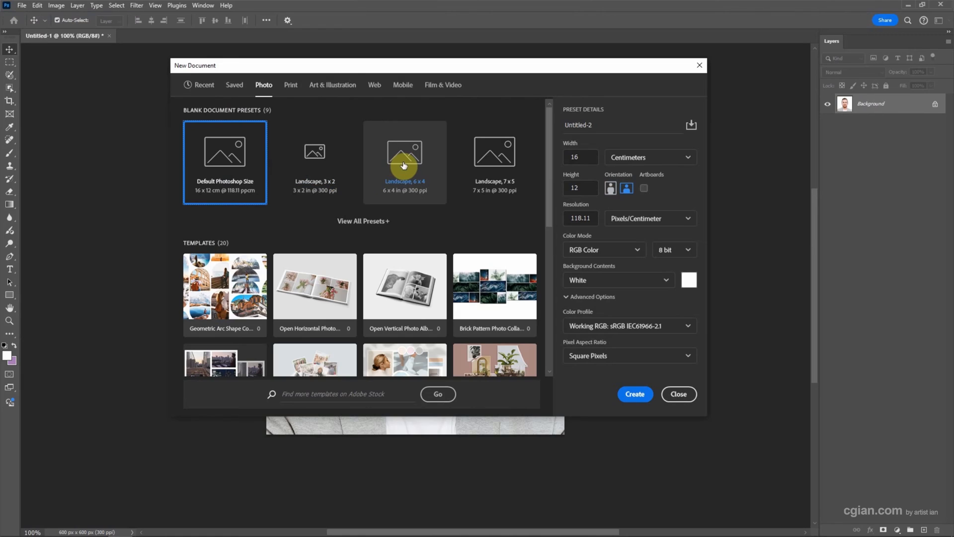
{"action": "left_click", "coordinate": [404, 161]}
{"action": "type", "text": "4"}
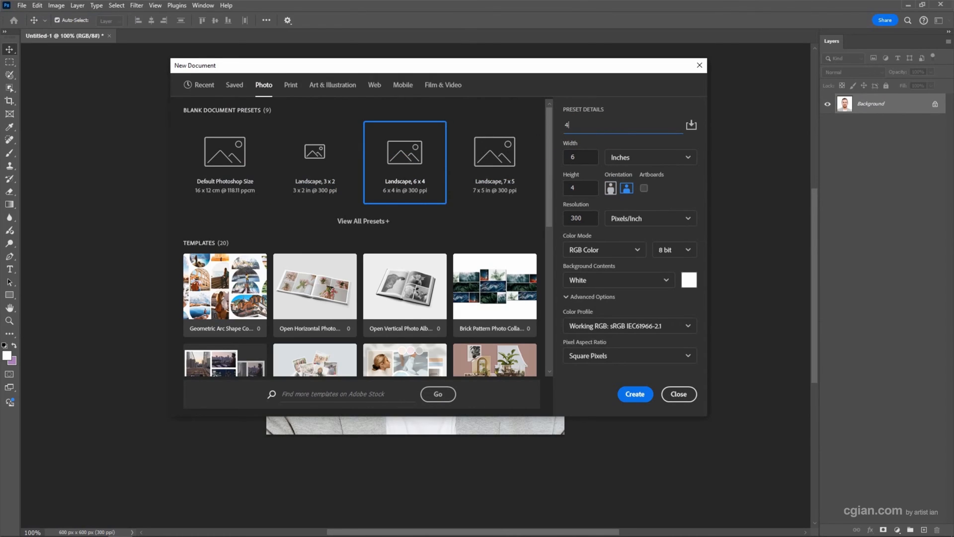
{"action": "type", "text": "R size"}
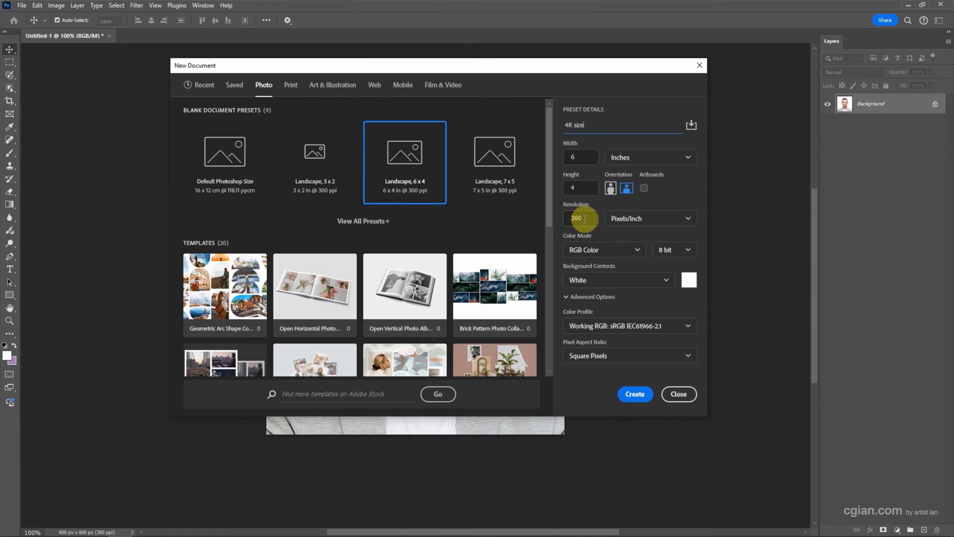
{"action": "mouse_move", "coordinate": [621, 223]}
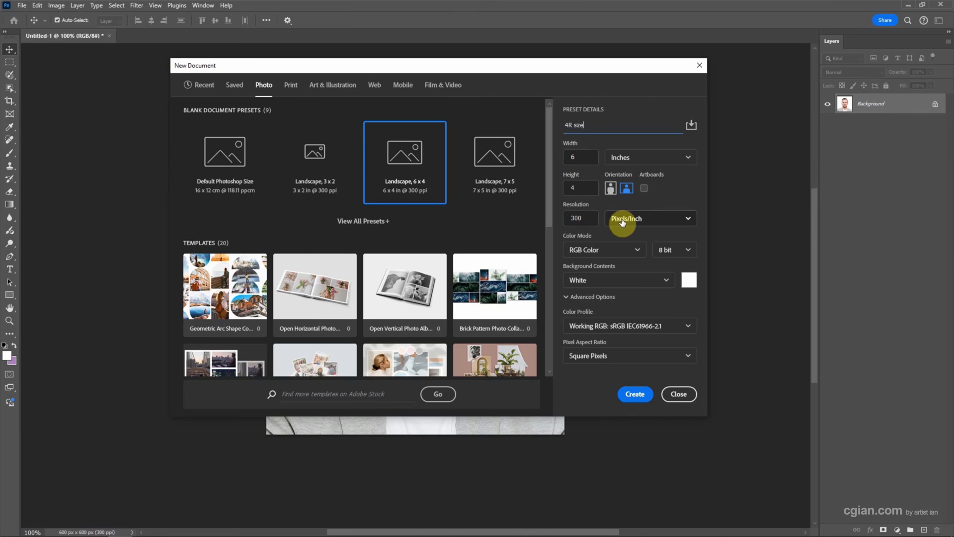
{"action": "mouse_move", "coordinate": [580, 328]}
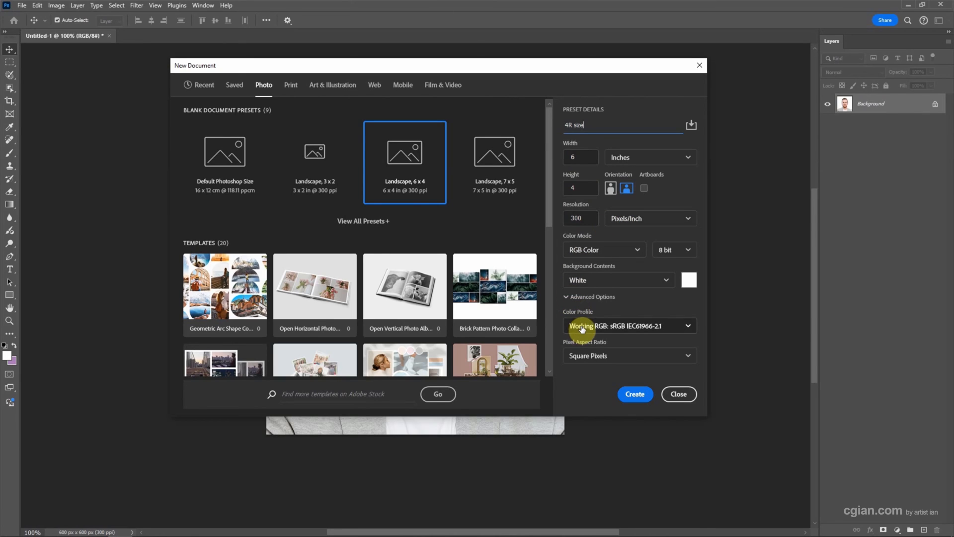
{"action": "left_click", "coordinate": [630, 325]}
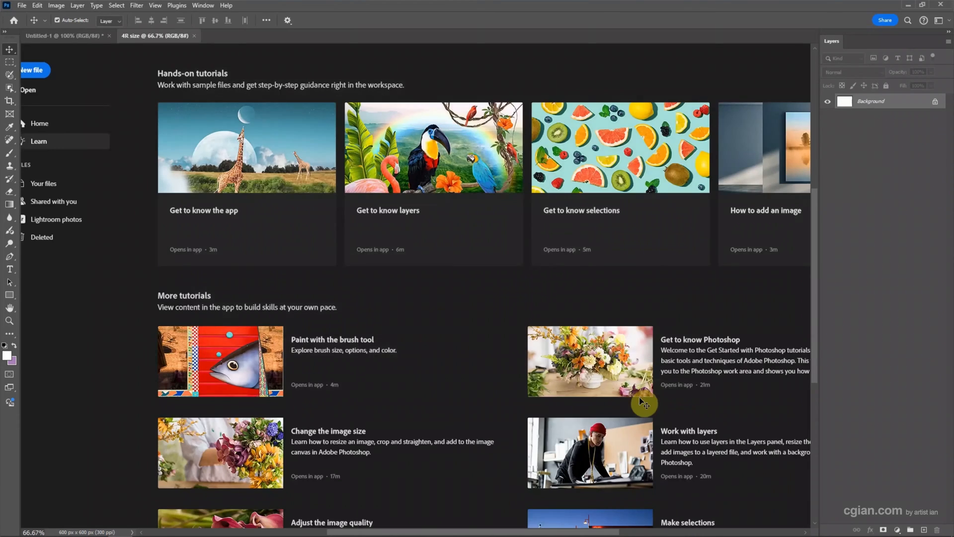
{"action": "left_click", "coordinate": [154, 36]}
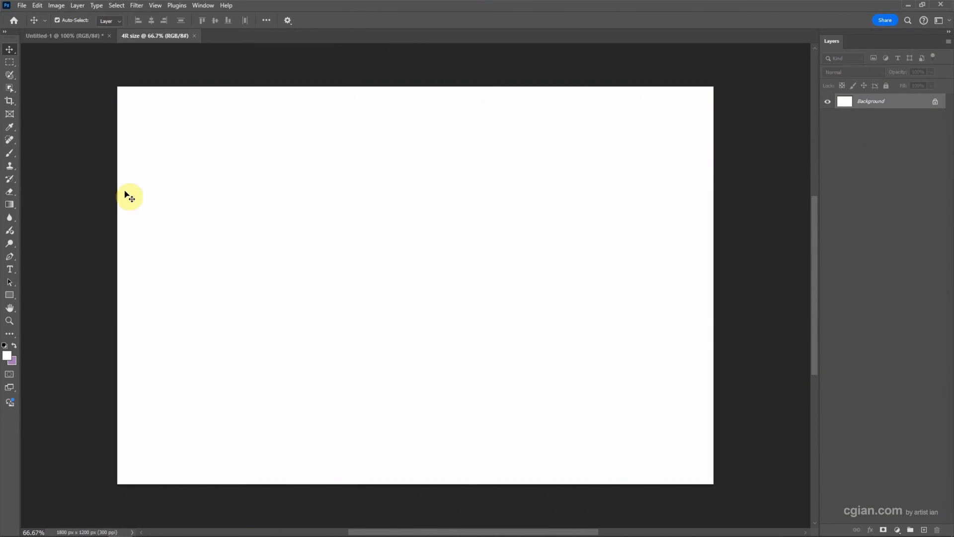
Duplicate the portrait's Background layer into the 4R size document.
{"action": "left_click", "coordinate": [60, 36]}
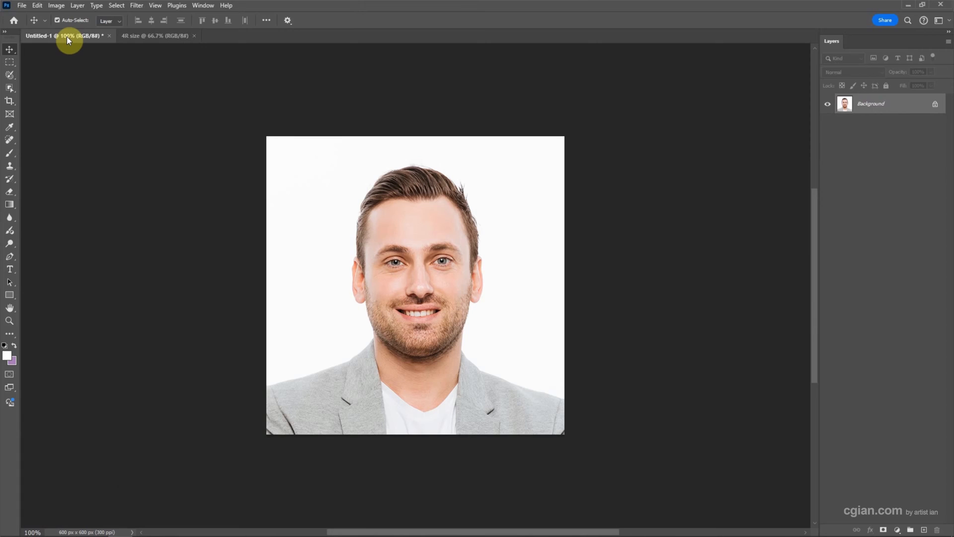
{"action": "right_click", "coordinate": [870, 103]}
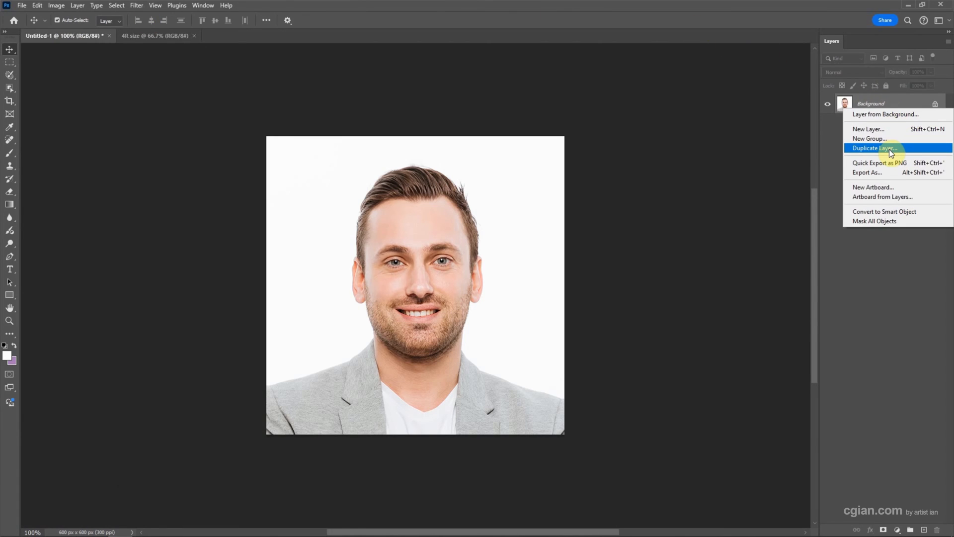
{"action": "left_click", "coordinate": [878, 148]}
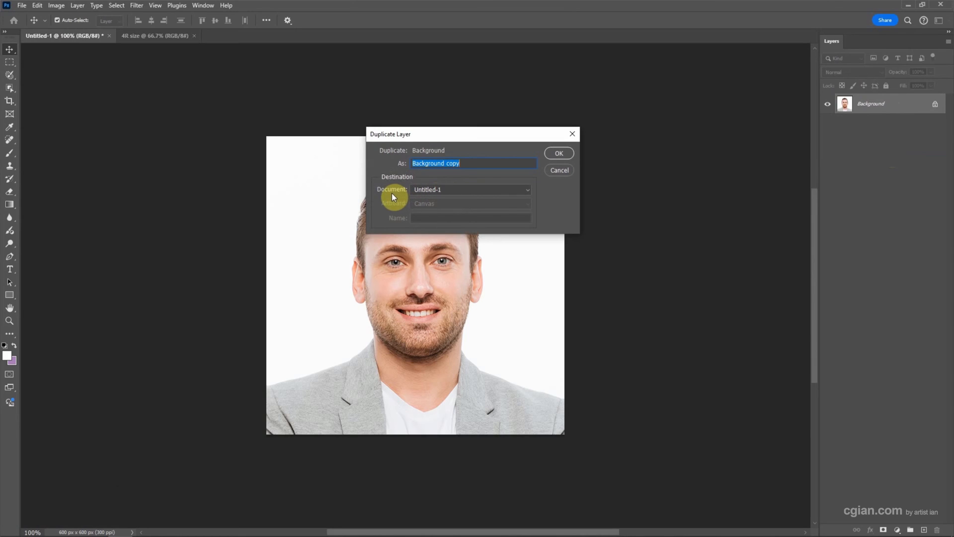
{"action": "left_click", "coordinate": [471, 189]}
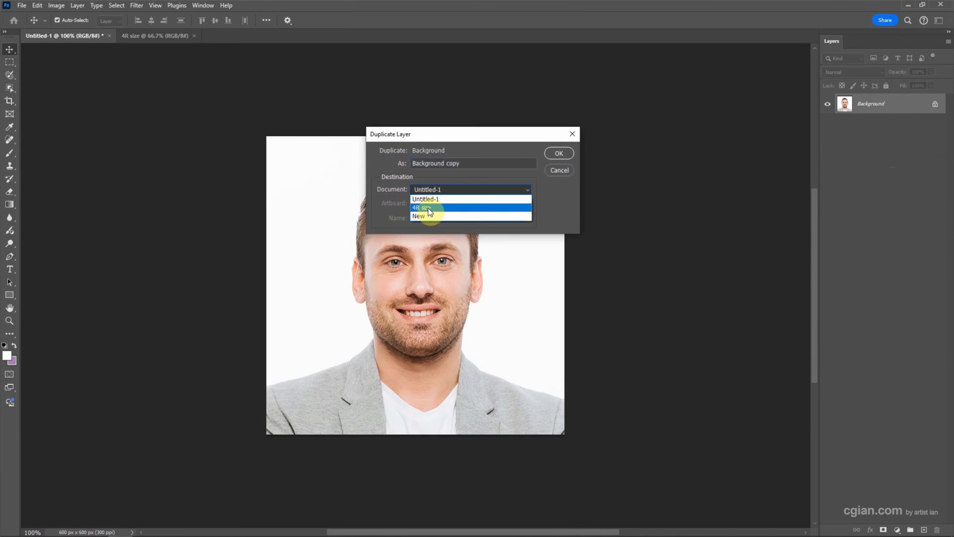
{"action": "left_click", "coordinate": [429, 206]}
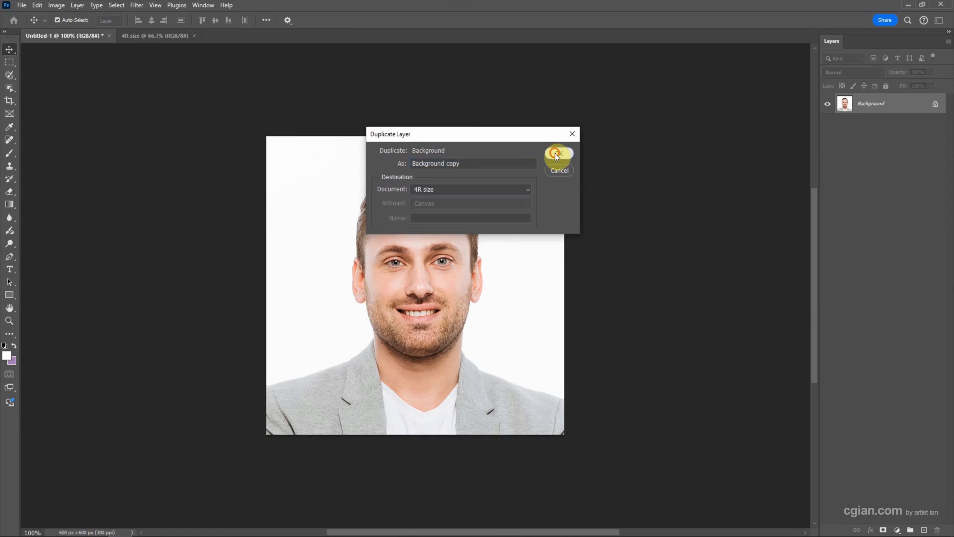
{"action": "left_click", "coordinate": [558, 154]}
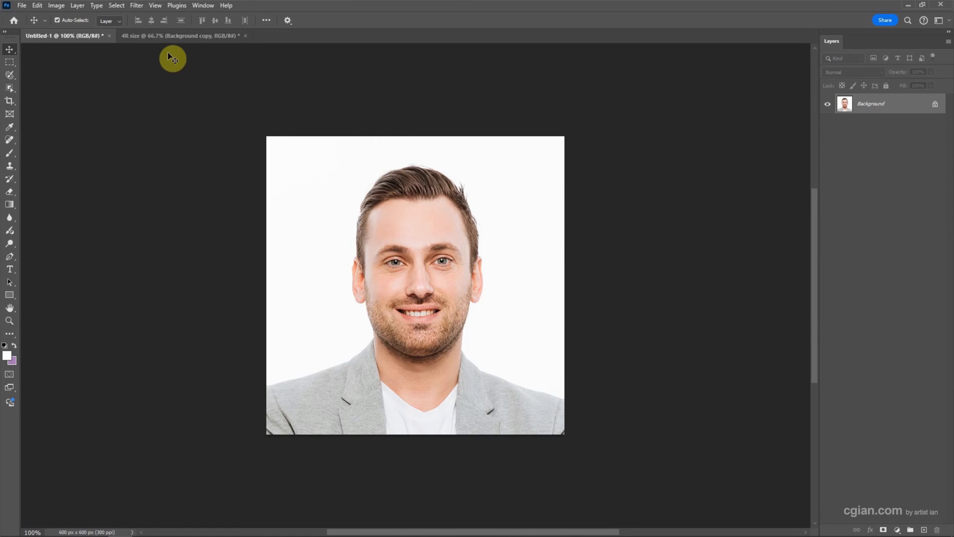
In the 4R size document, move the portrait copy to the top-left corner of the canvas.
{"action": "left_click", "coordinate": [167, 36]}
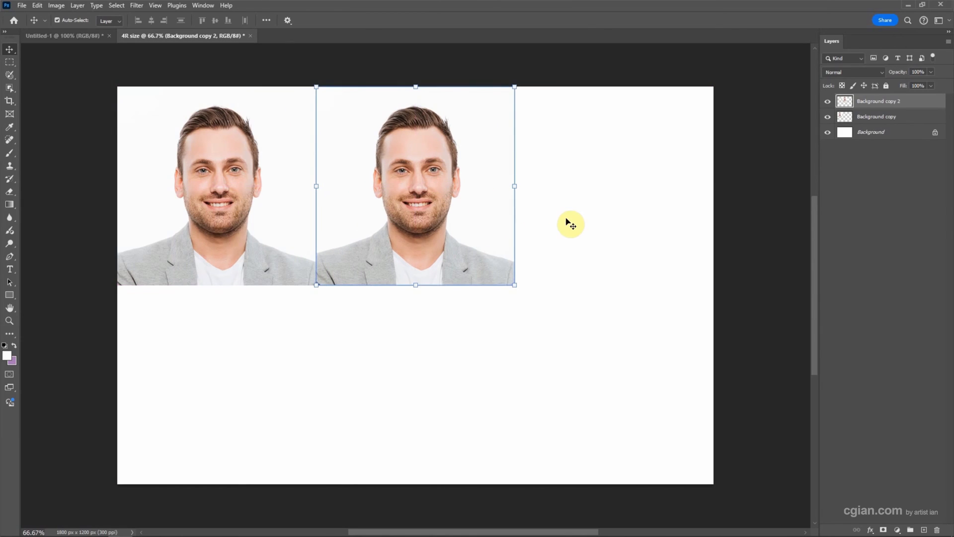
{"action": "left_click", "coordinate": [318, 298]}
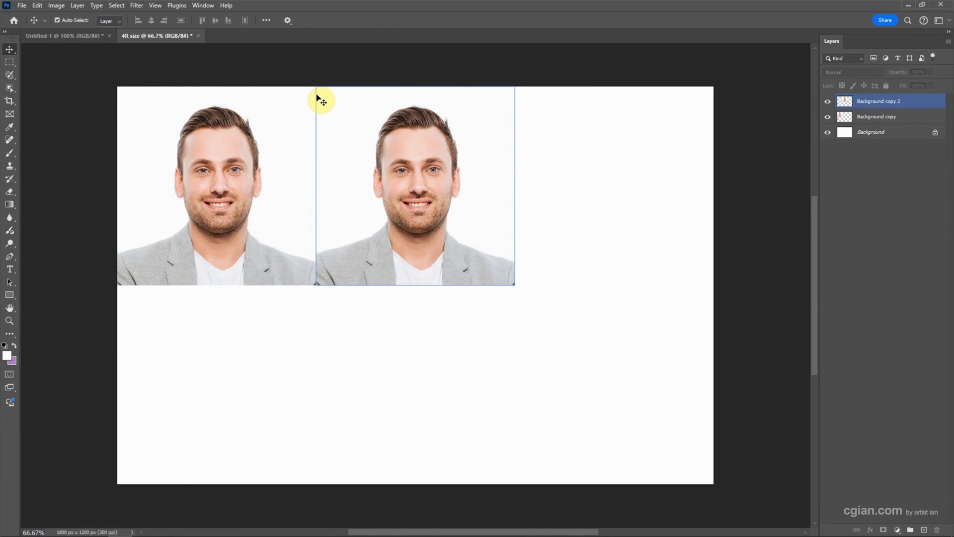
{"action": "left_click", "coordinate": [870, 101]}
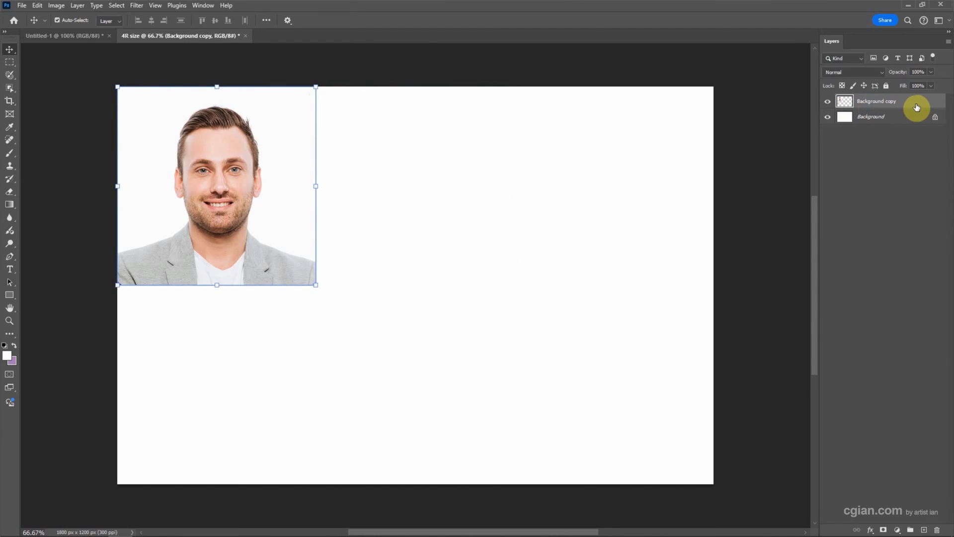
Give the portrait layer a 1 px black inside stroke at lowered opacity.
{"action": "double_click", "coordinate": [887, 102]}
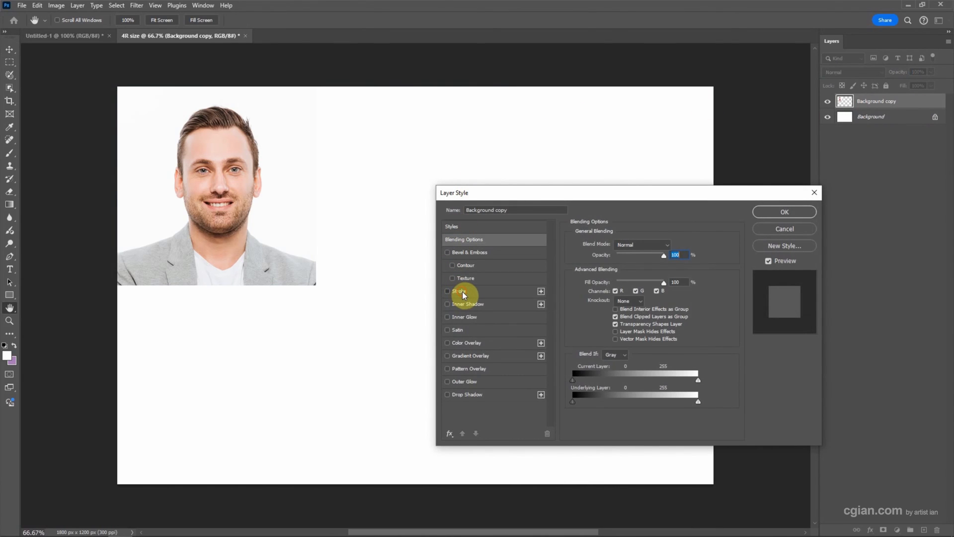
{"action": "left_click", "coordinate": [447, 291]}
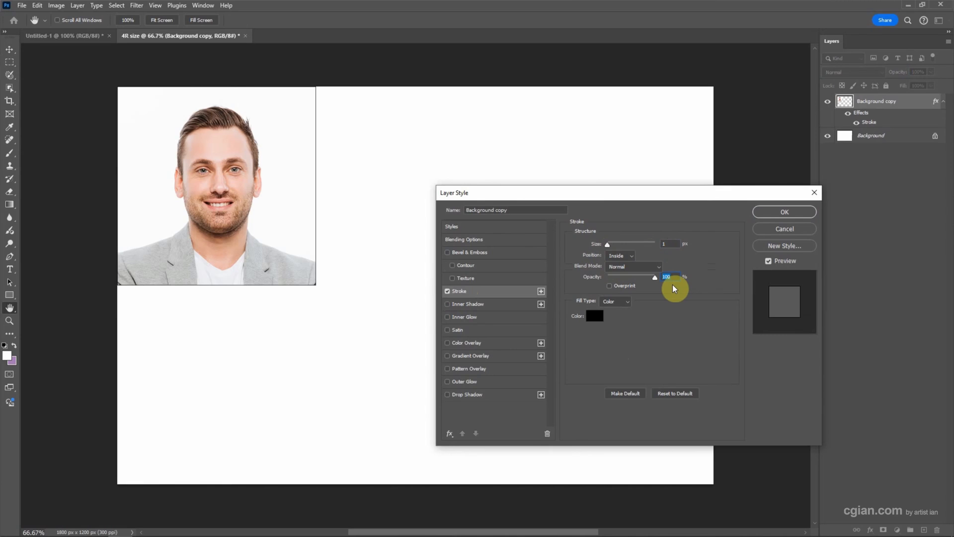
{"action": "left_click_drag", "start_coordinate": [655, 276], "coordinate": [609, 276]}
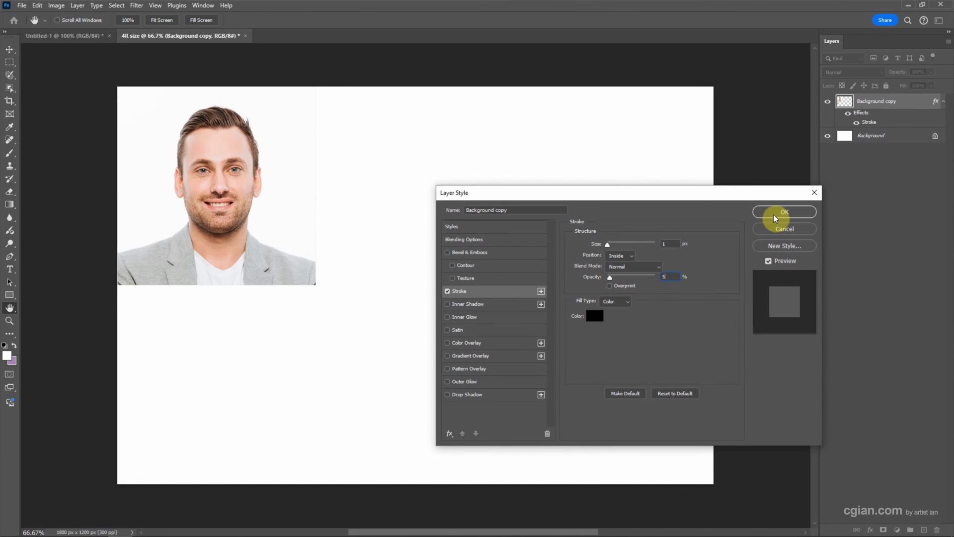
{"action": "left_click", "coordinate": [784, 212]}
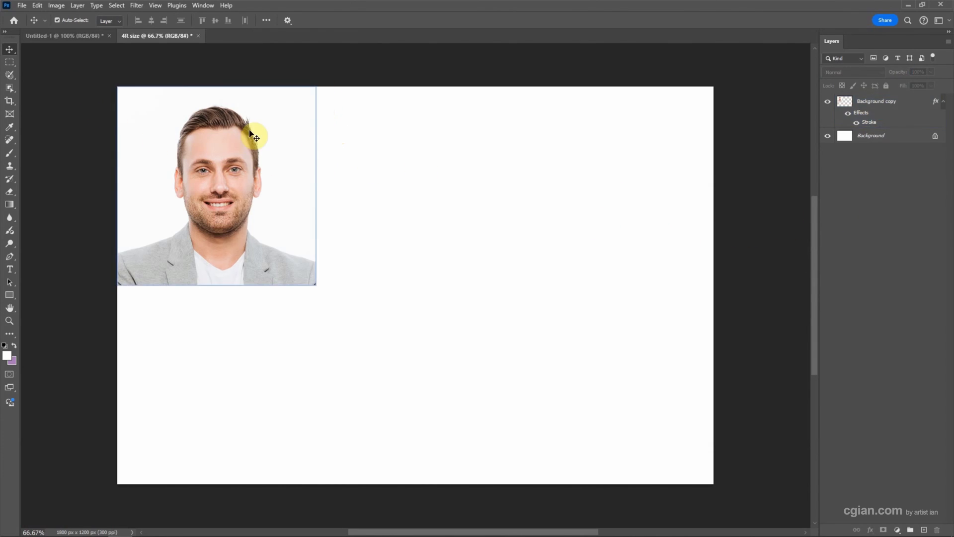
Alt-drag copies to make a row of three portraits, then copy the row down for six in a 3×2 grid.
{"action": "left_click", "coordinate": [876, 101]}
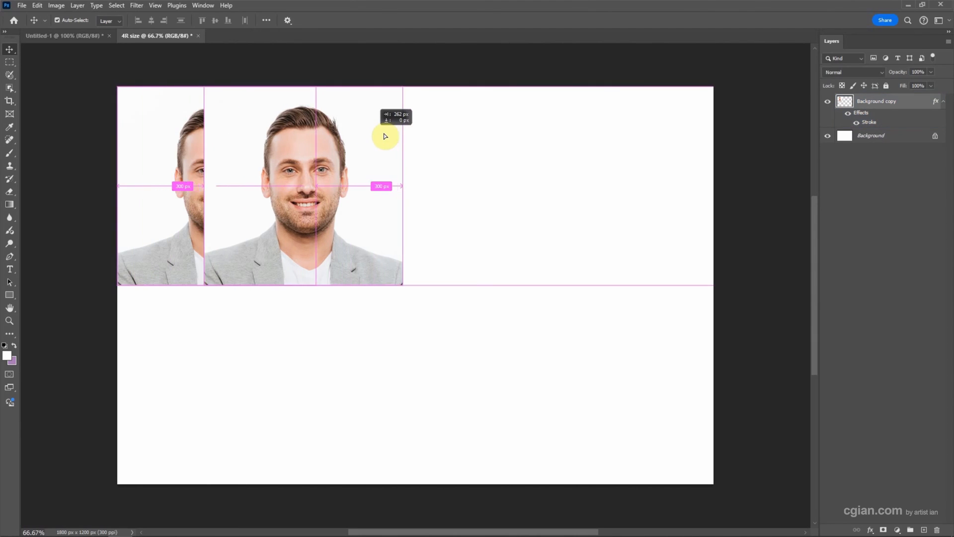
{"action": "left_click_drag", "start_coordinate": [387, 135], "coordinate": [468, 144]}
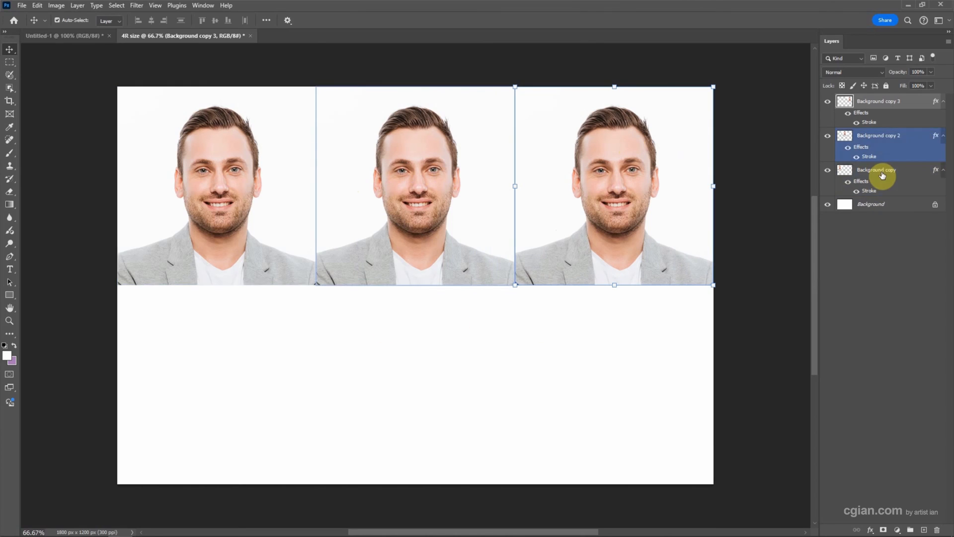
{"action": "left_click", "coordinate": [875, 169]}
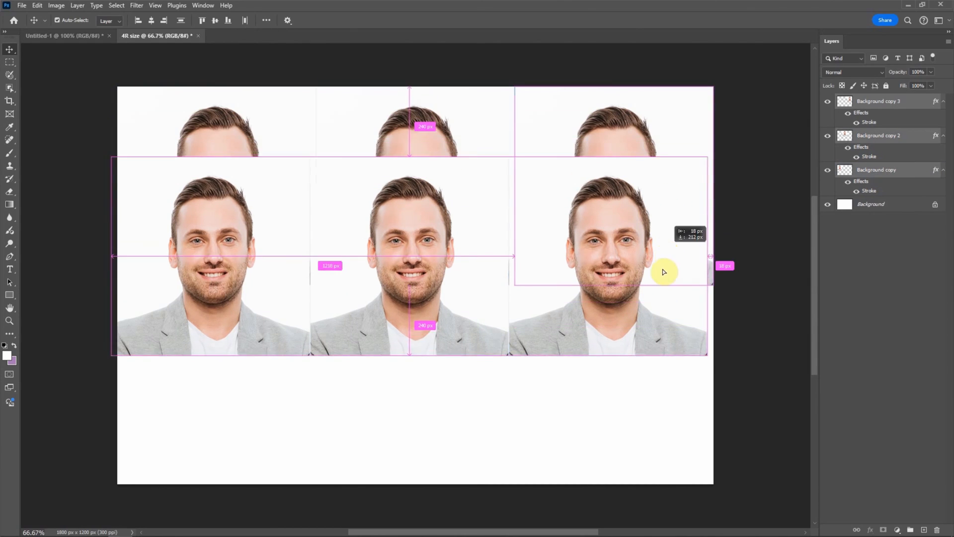
{"action": "left_click_drag", "start_coordinate": [663, 271], "coordinate": [671, 372]}
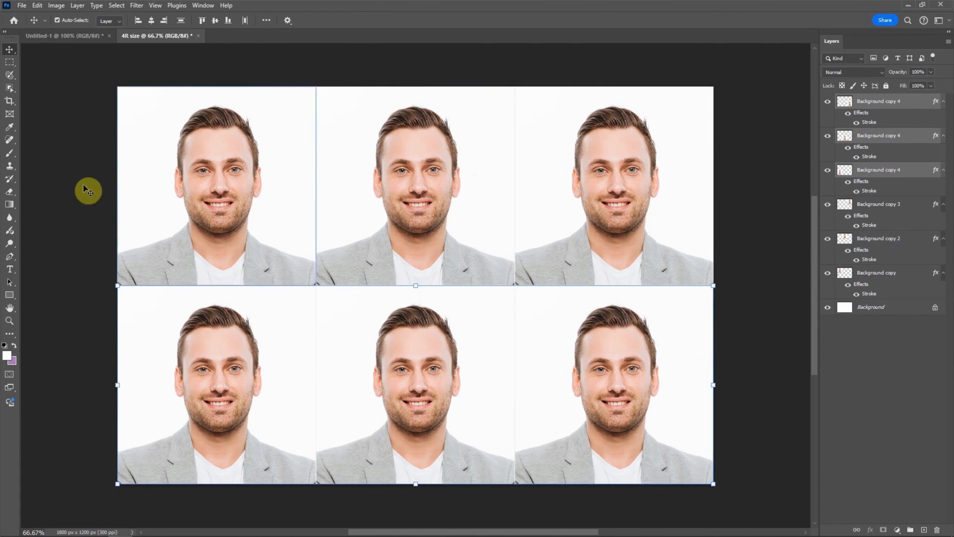
Start Save a Copy, showing the Photoshop-Practice folder with 4R size.psd as the name.
{"action": "left_click", "coordinate": [24, 5]}
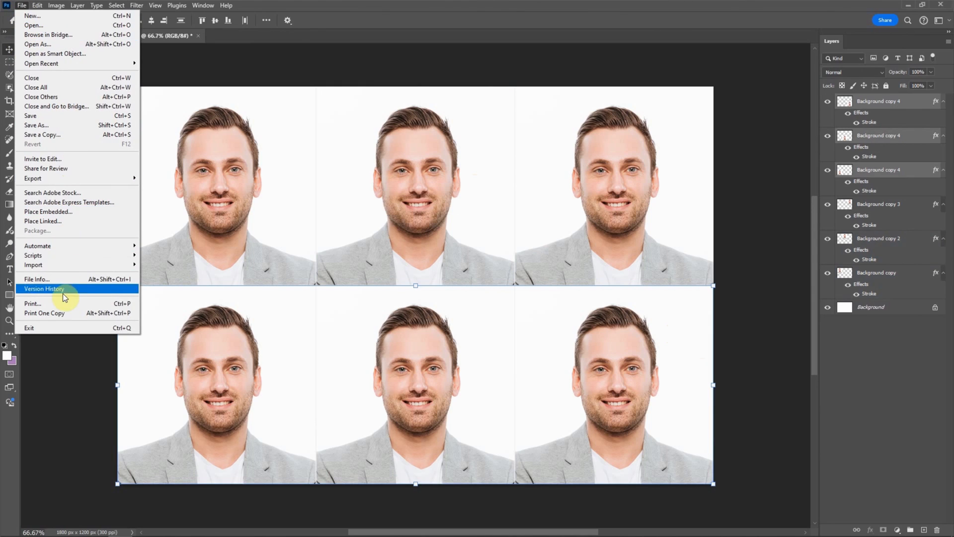
{"action": "mouse_move", "coordinate": [67, 306]}
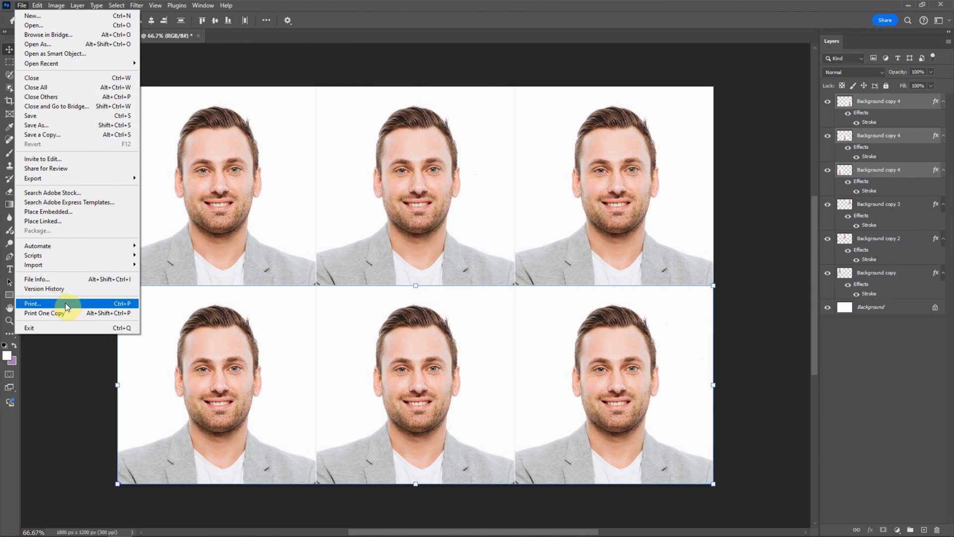
{"action": "mouse_move", "coordinate": [46, 145]}
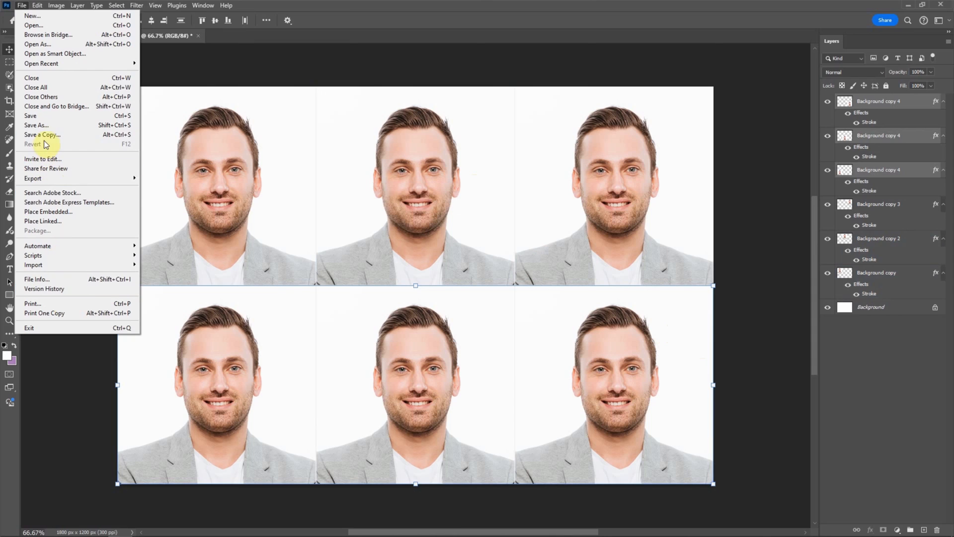
{"action": "left_click", "coordinate": [42, 134]}
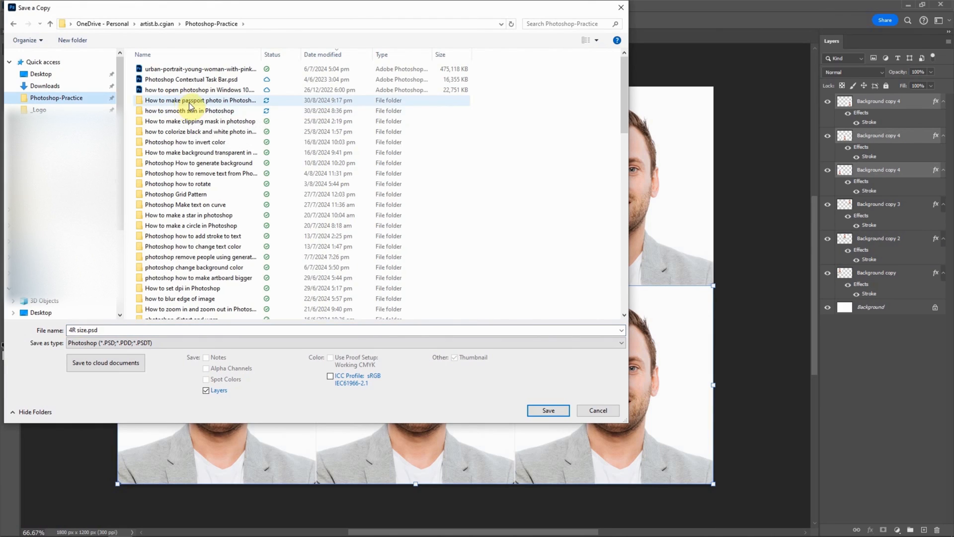
Save a JPEG copy as 4R size.jpg in the passport photo folder at maximum quality.
{"action": "double_click", "coordinate": [193, 100]}
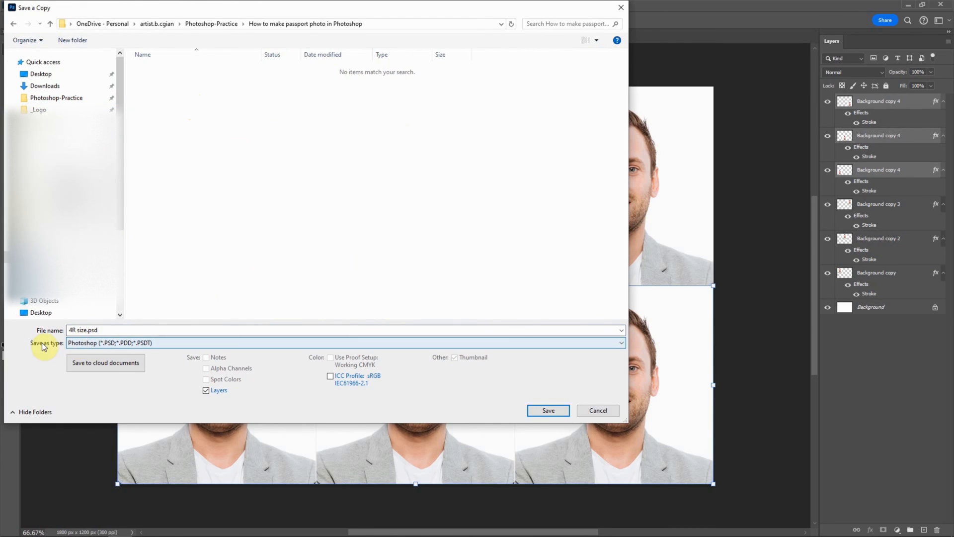
{"action": "left_click", "coordinate": [344, 340]}
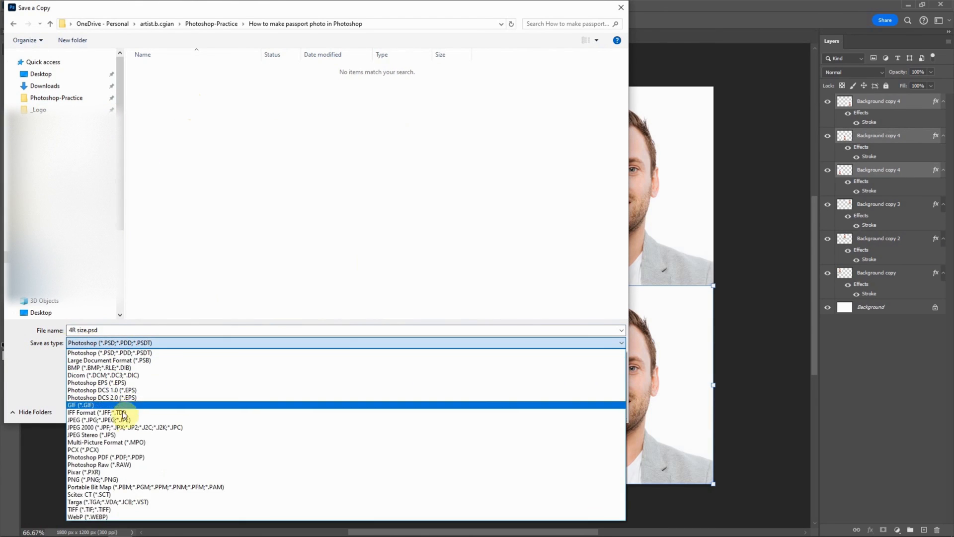
{"action": "left_click", "coordinate": [84, 420]}
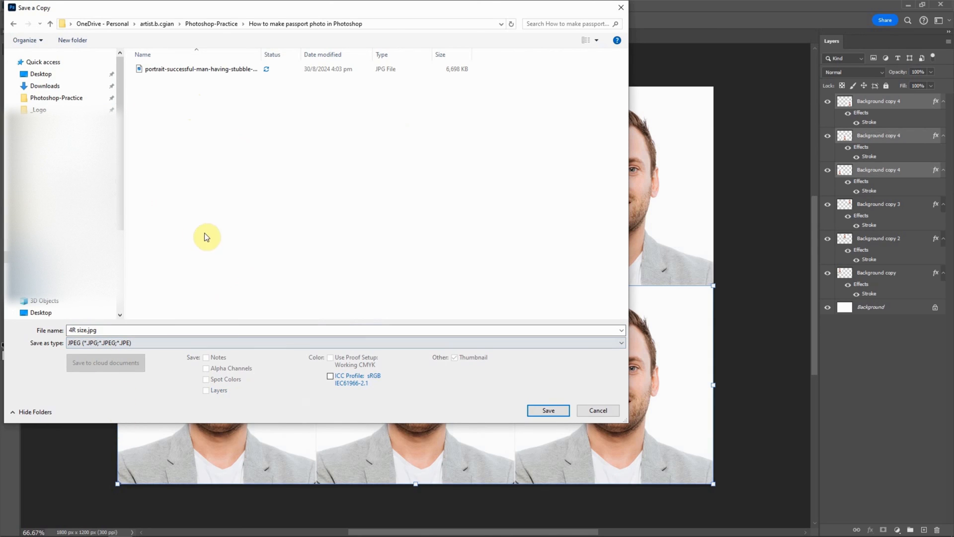
{"action": "left_click", "coordinate": [548, 410]}
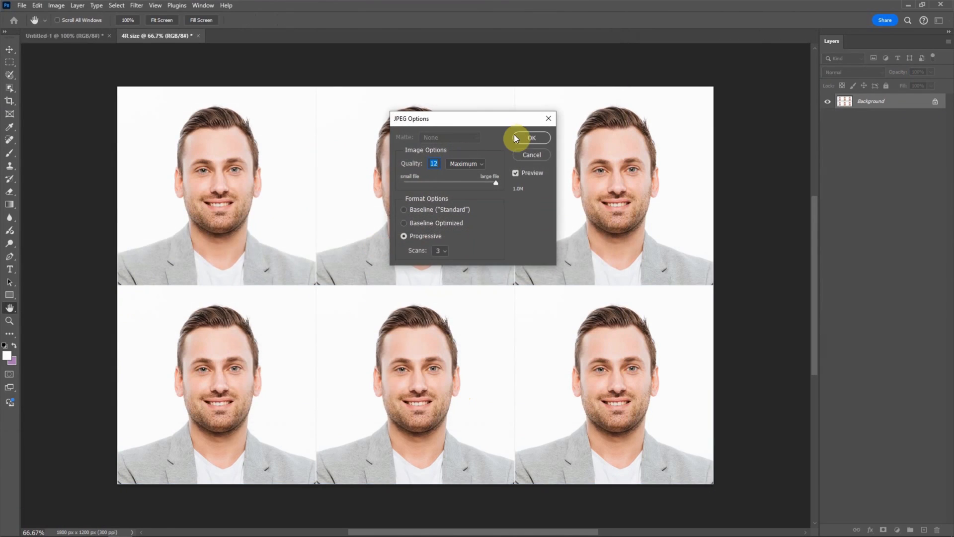
{"action": "left_click", "coordinate": [530, 138]}
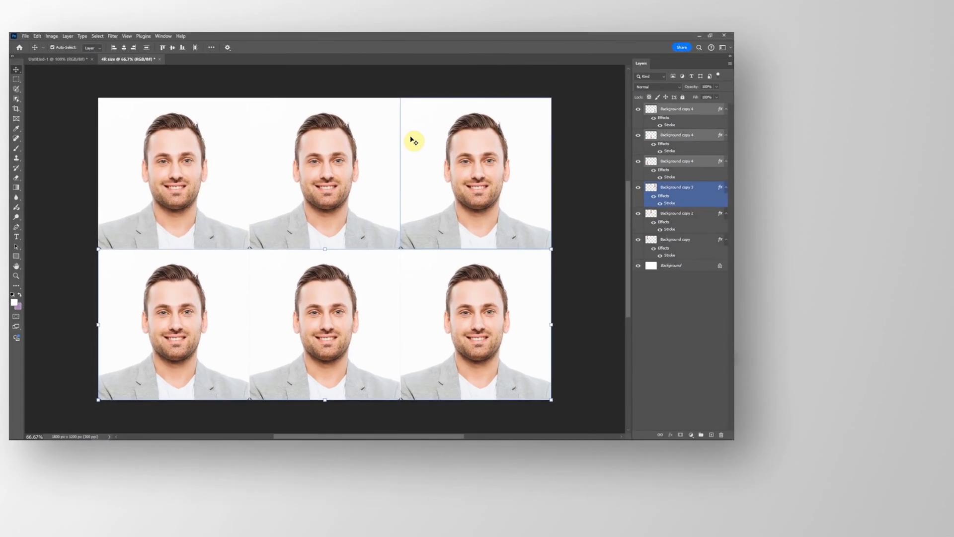